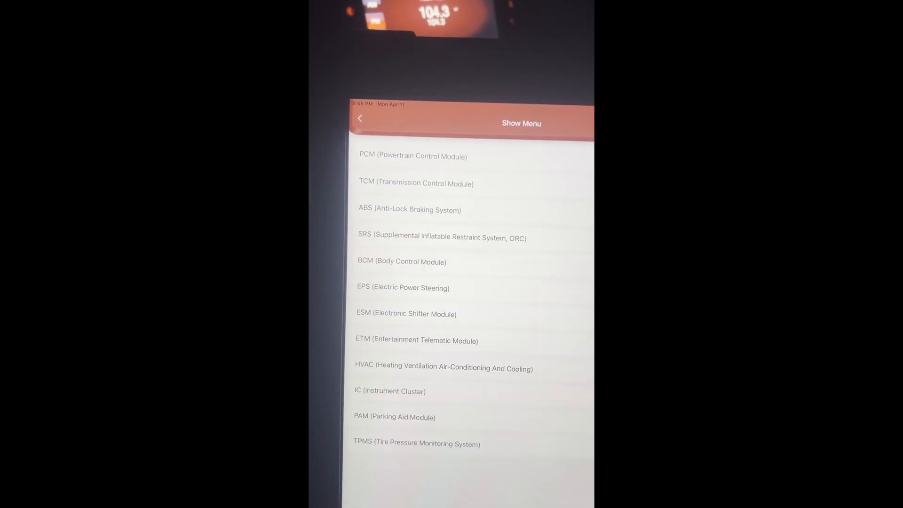
Open the TCM (Transmission Control Module) from the Fiat 500L module list.
click(415, 184)
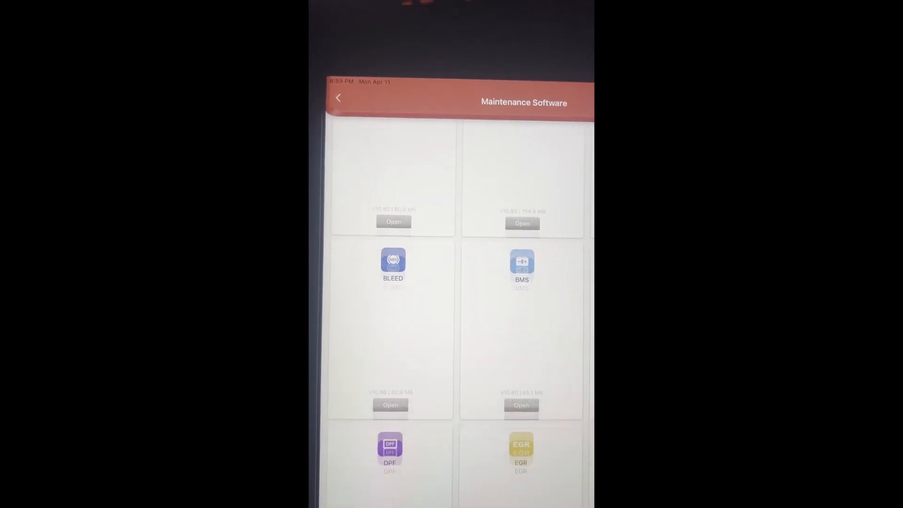
Scroll the Maintenance Software tiles to reveal SAS, TPMS and SUS beside DPF and EGR.
scroll(down, 3)
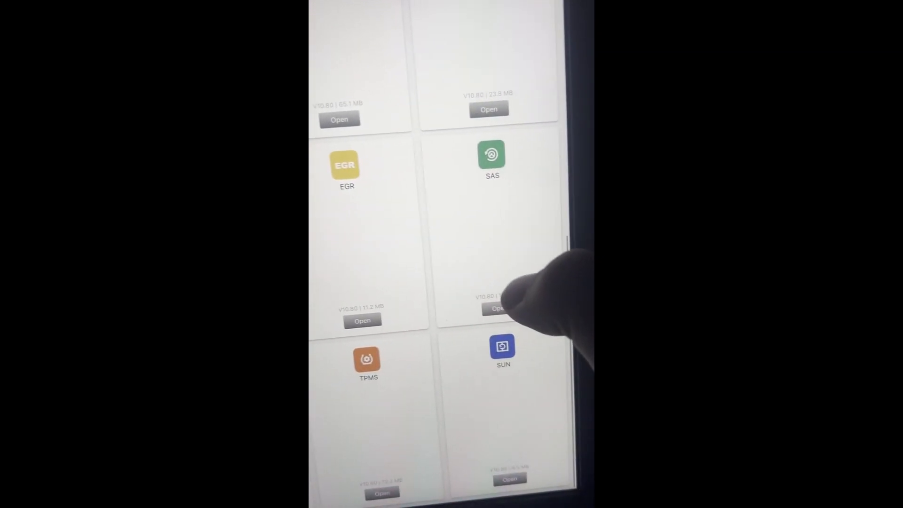
scroll(up, 3)
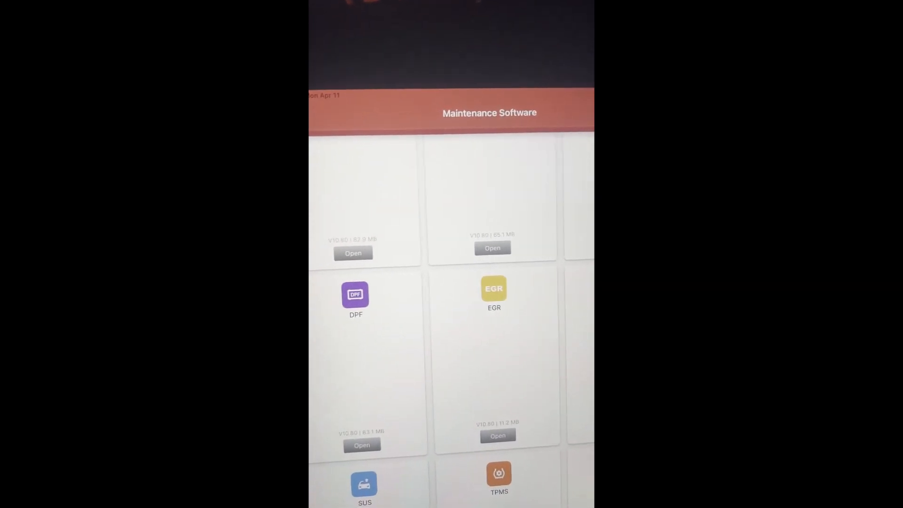